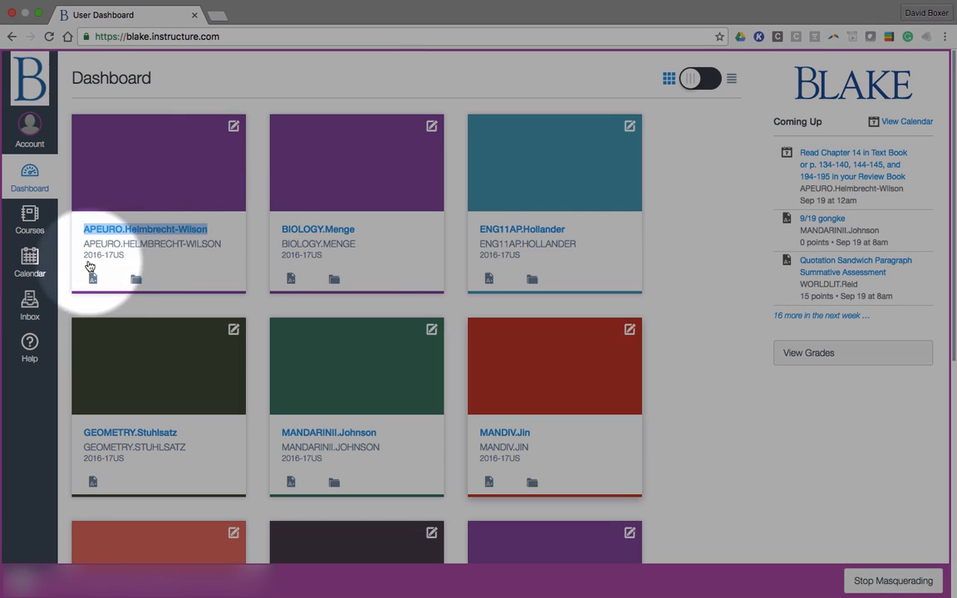
mouse_move(150, 260)
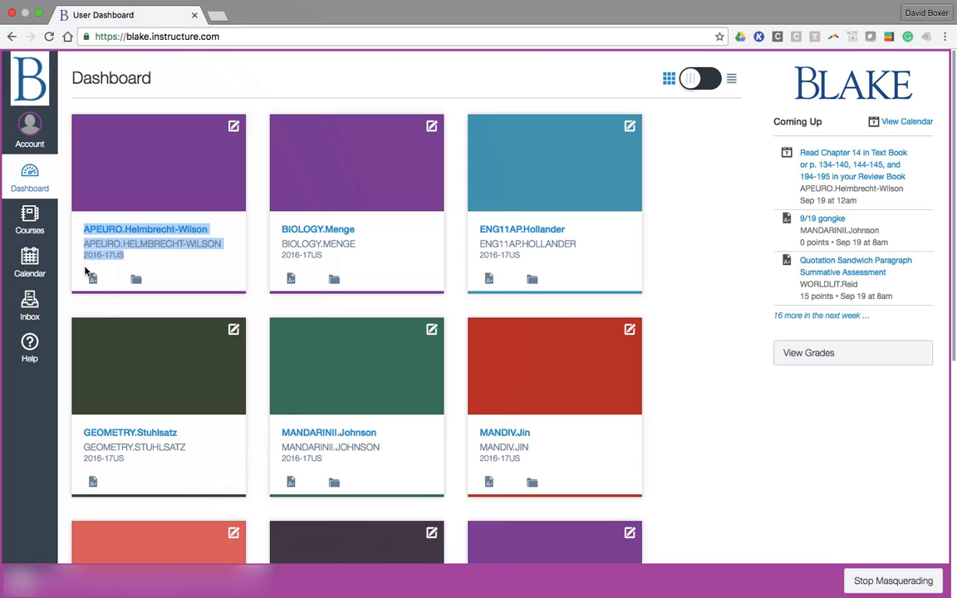
mouse_move(160, 205)
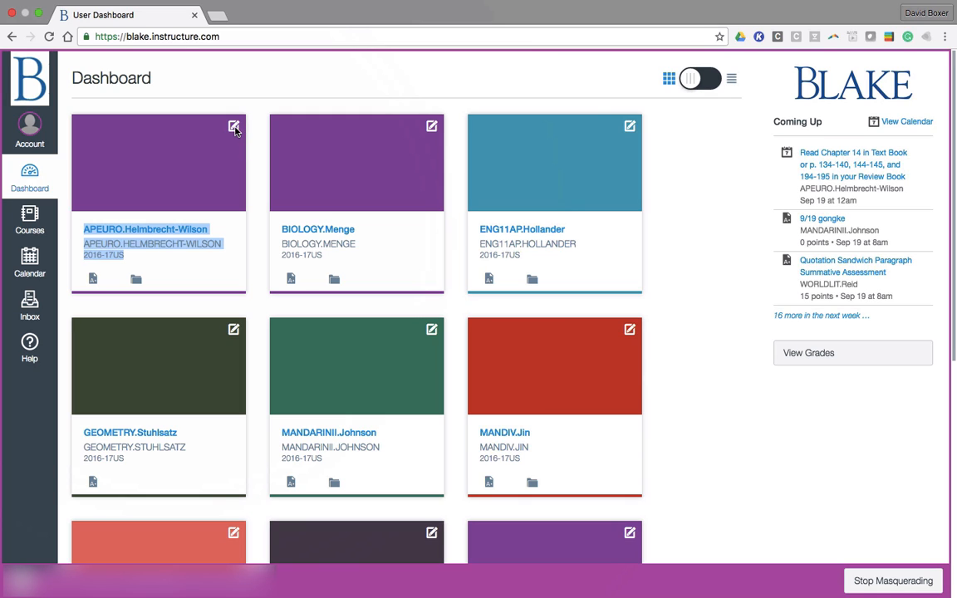
Nickname the APEURO card 'Louis AP Euro' and colour it indigo (#4554A4).
left_click(234, 126)
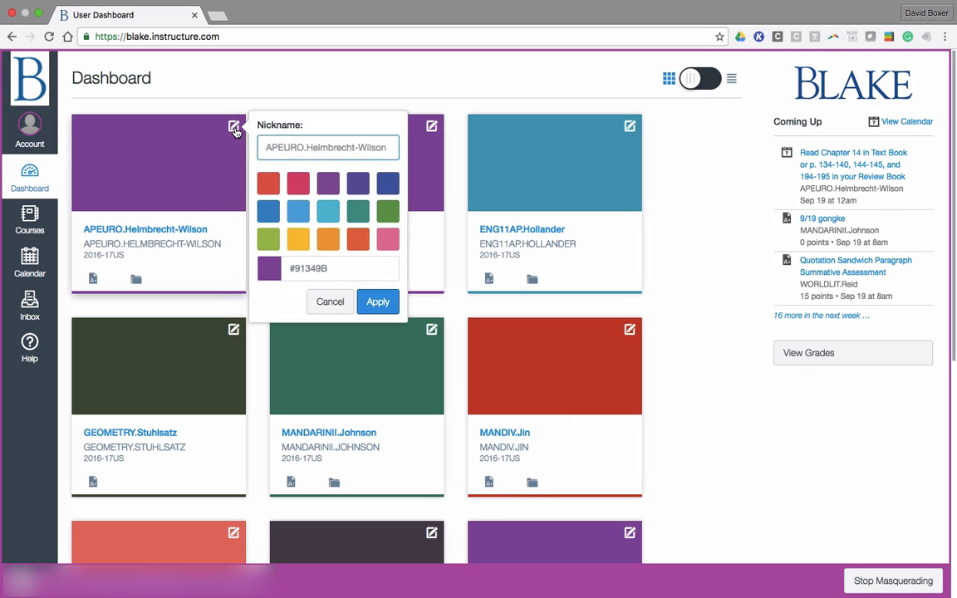
mouse_move(299, 147)
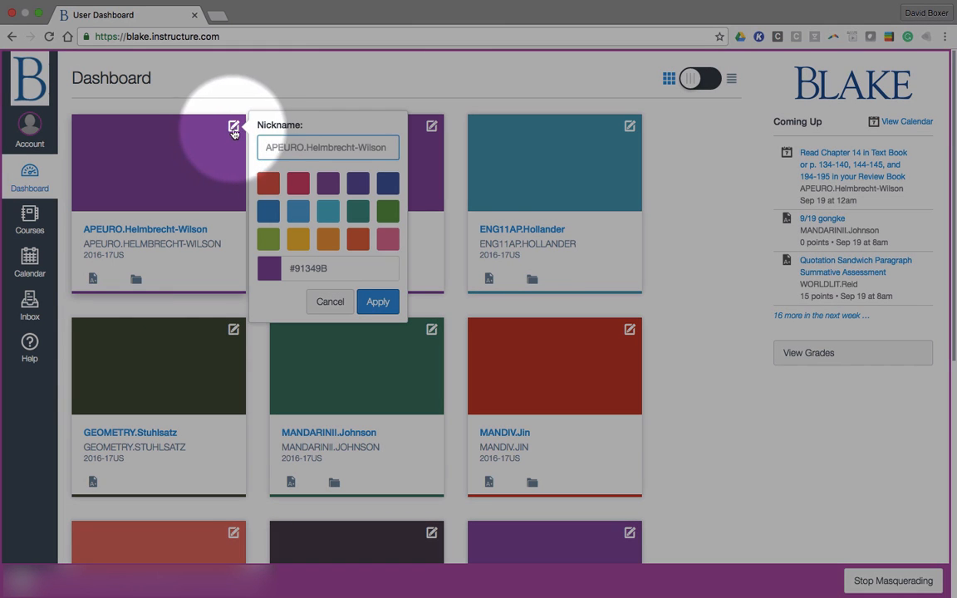
type("Louis")
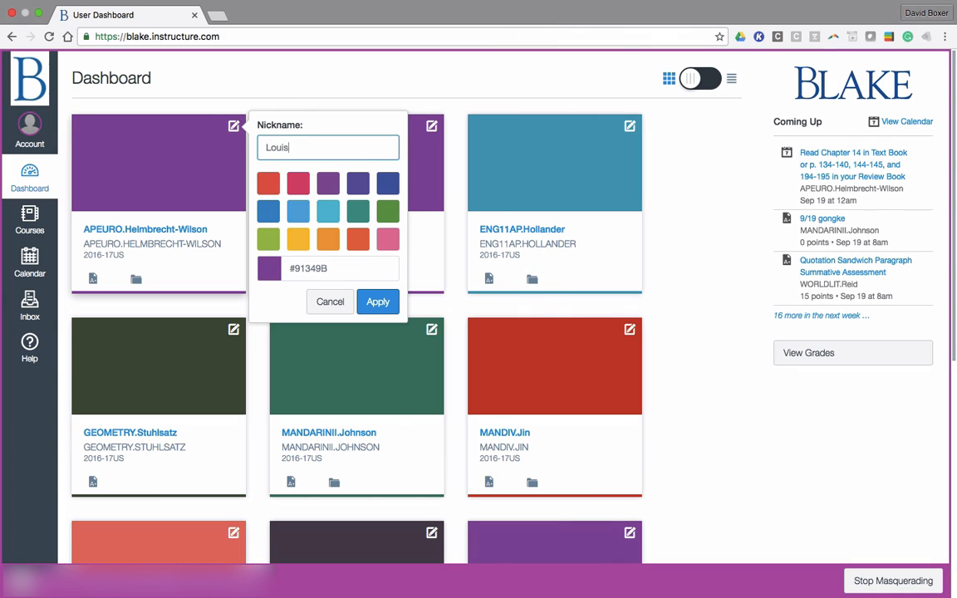
type(".AP")
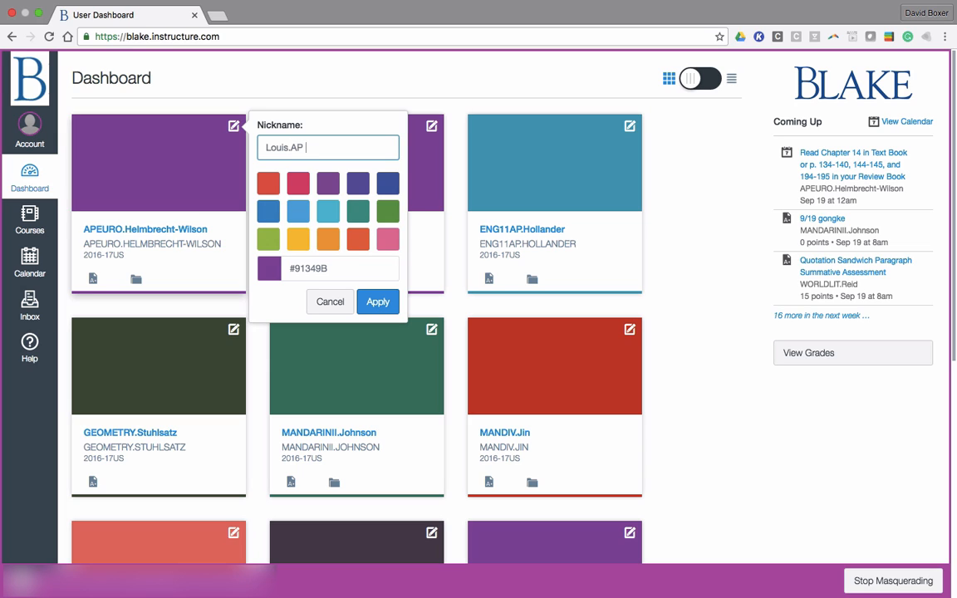
type("Euro")
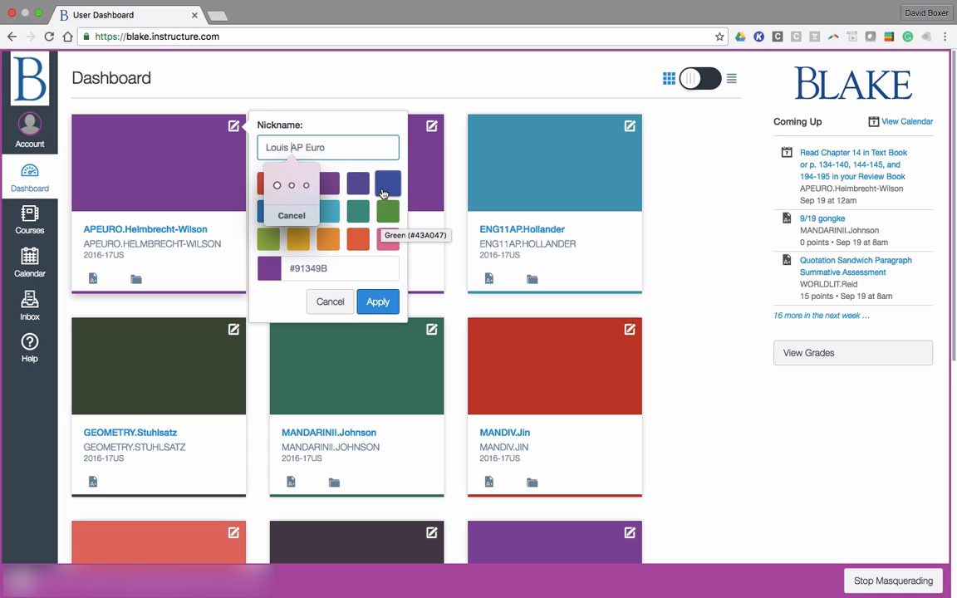
mouse_move(386, 182)
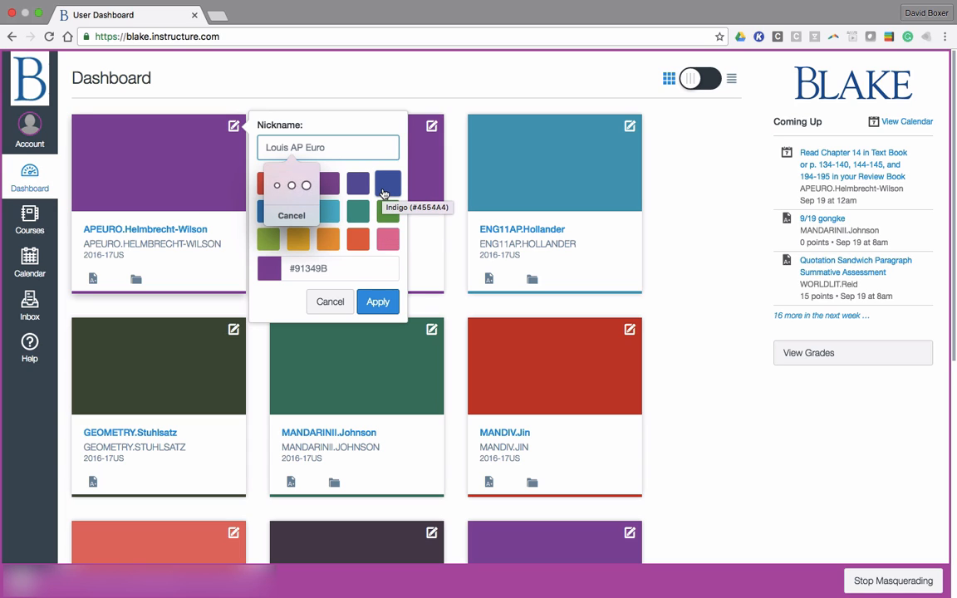
left_click(386, 183)
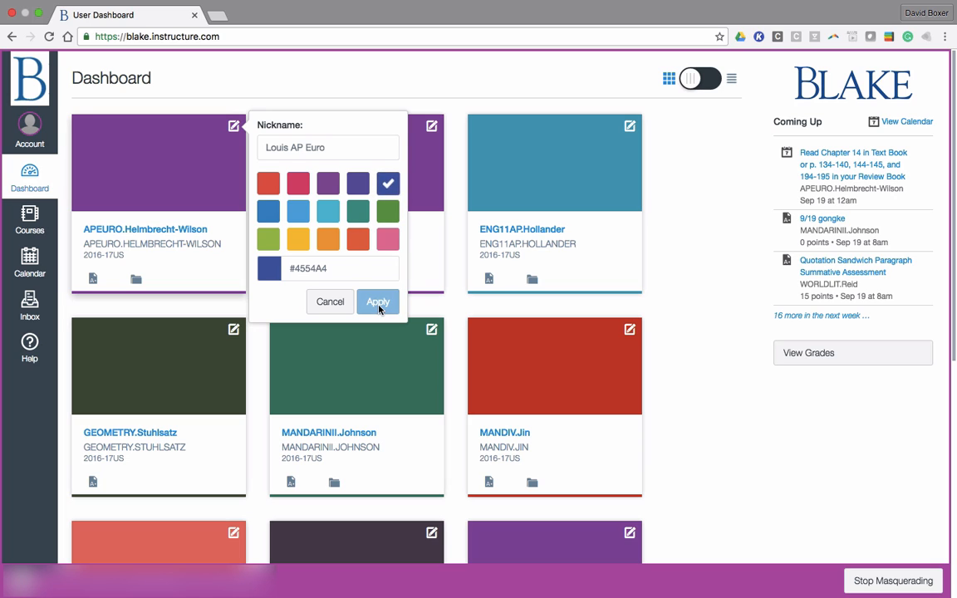
left_click(377, 301)
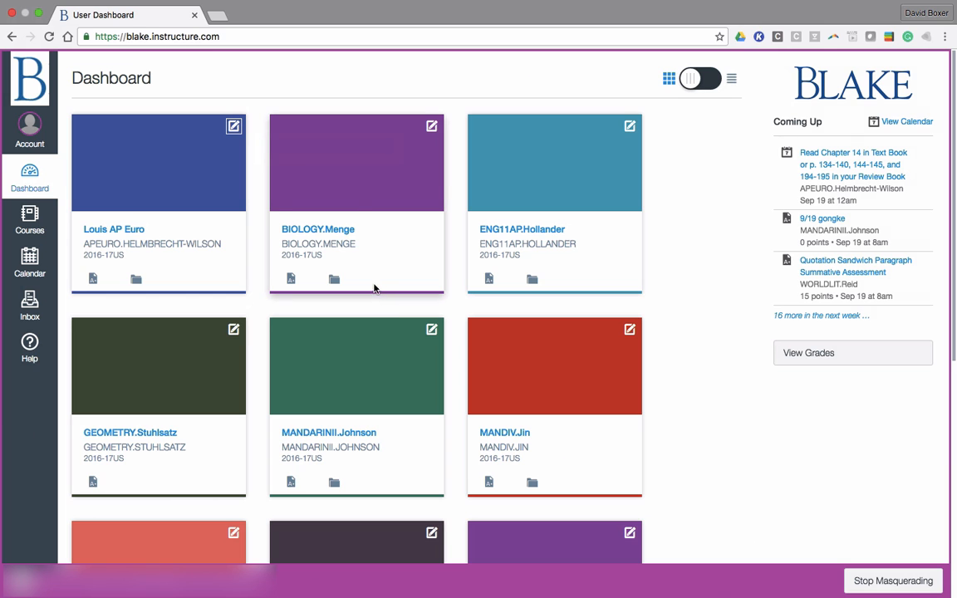
mouse_move(431, 126)
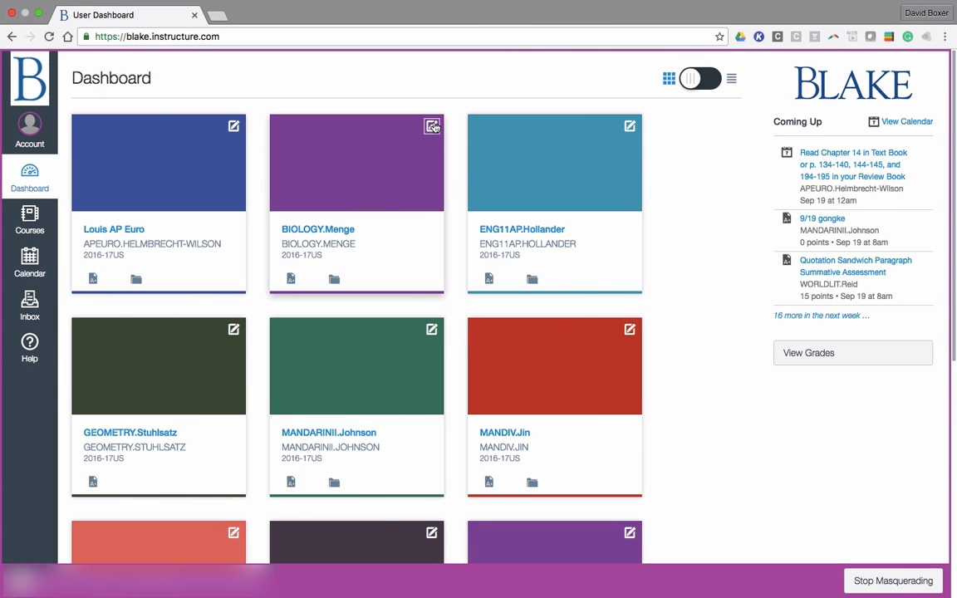
left_click(431, 126)
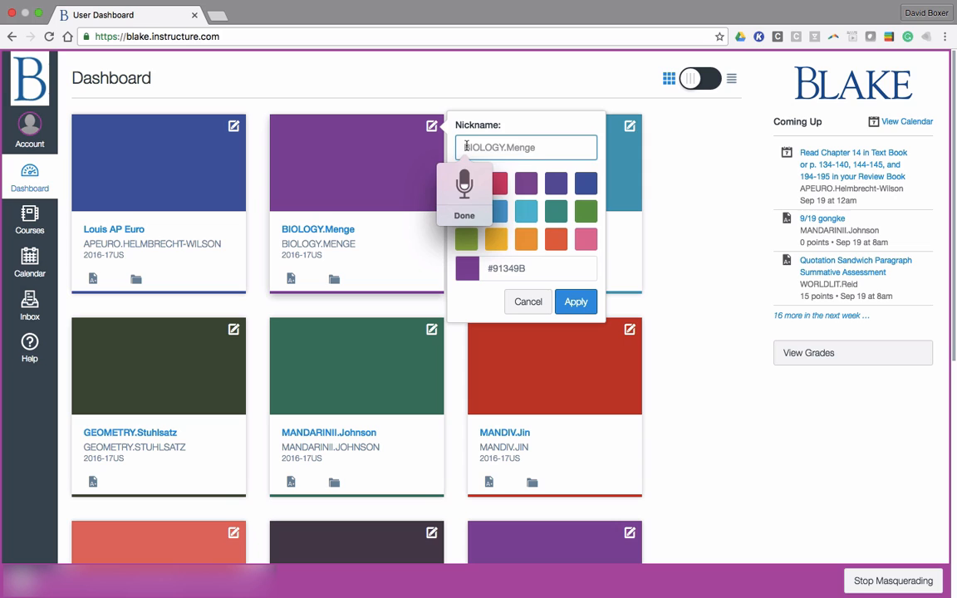
type("Sophia Biology Menge")
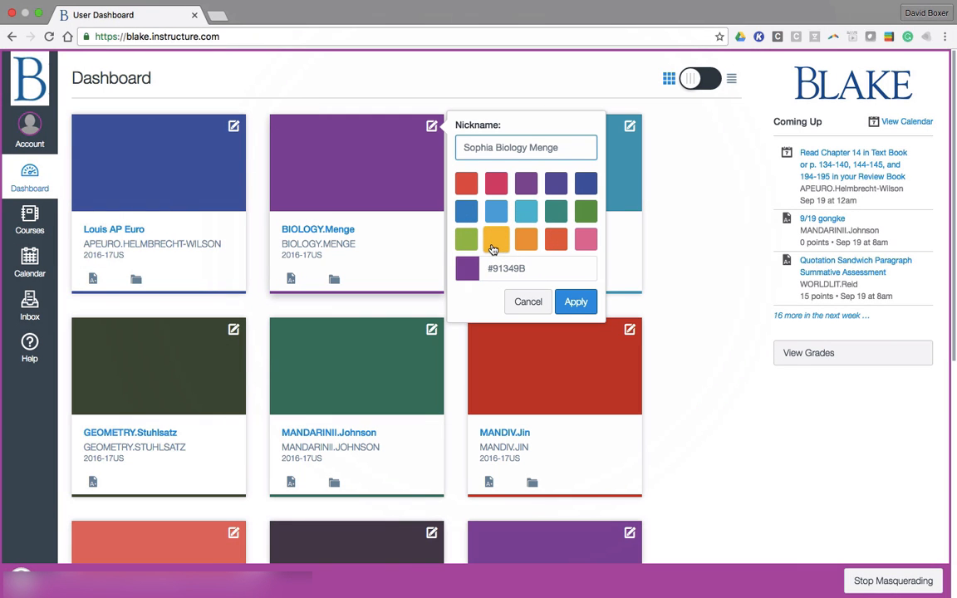
left_click(576, 302)
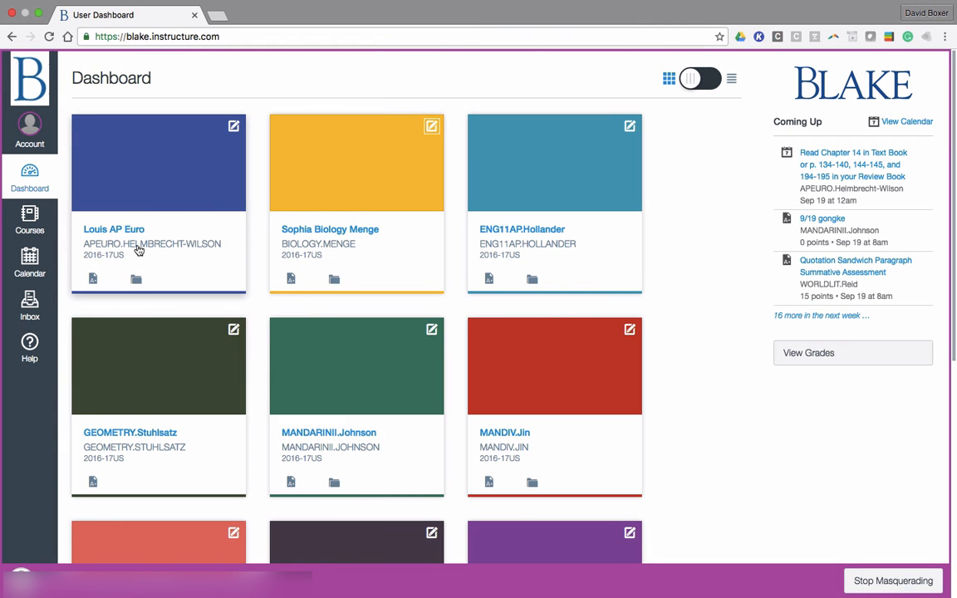
mouse_move(547, 260)
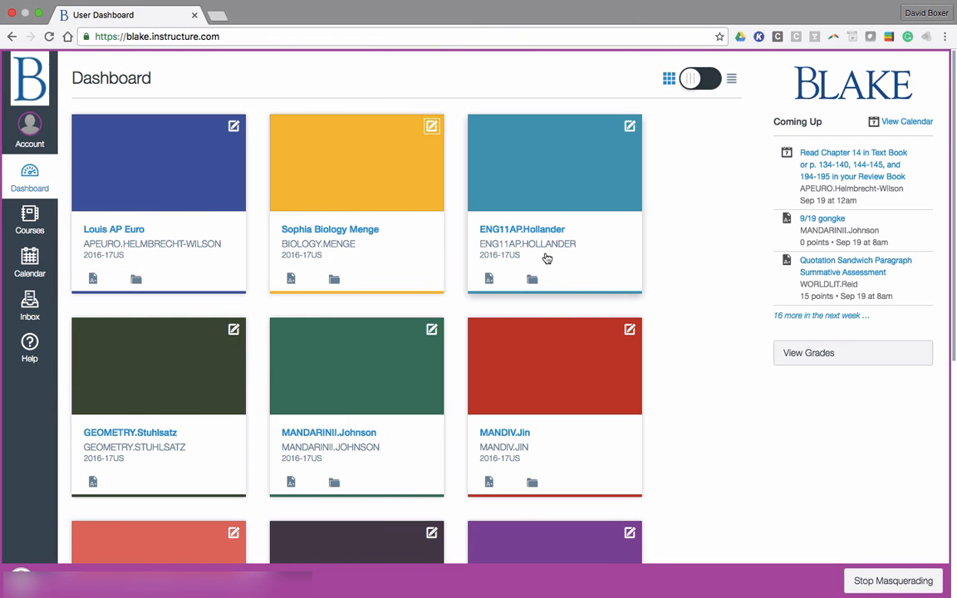
mouse_move(546, 258)
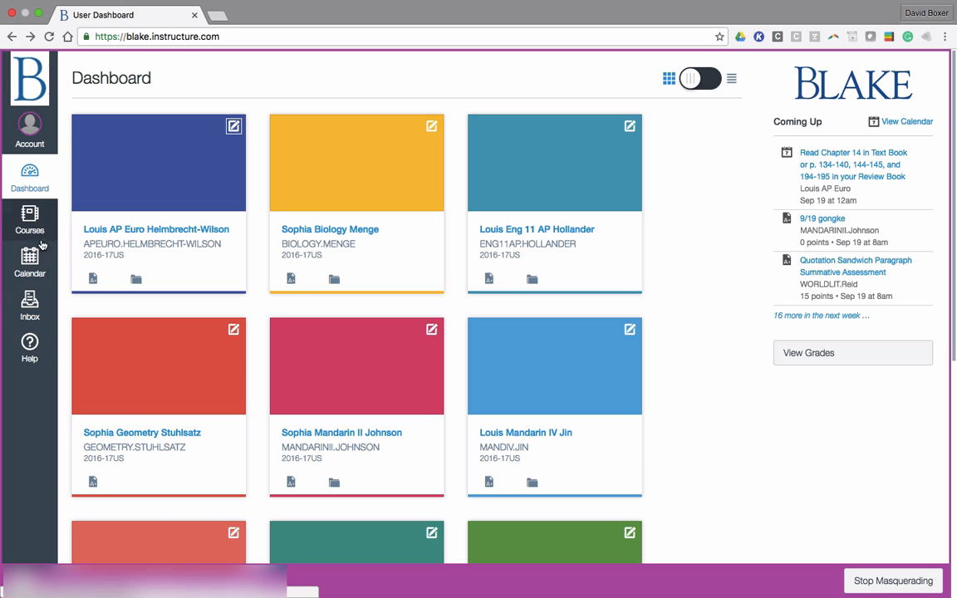
Go to the Calendar page from the global navigation.
left_click(30, 264)
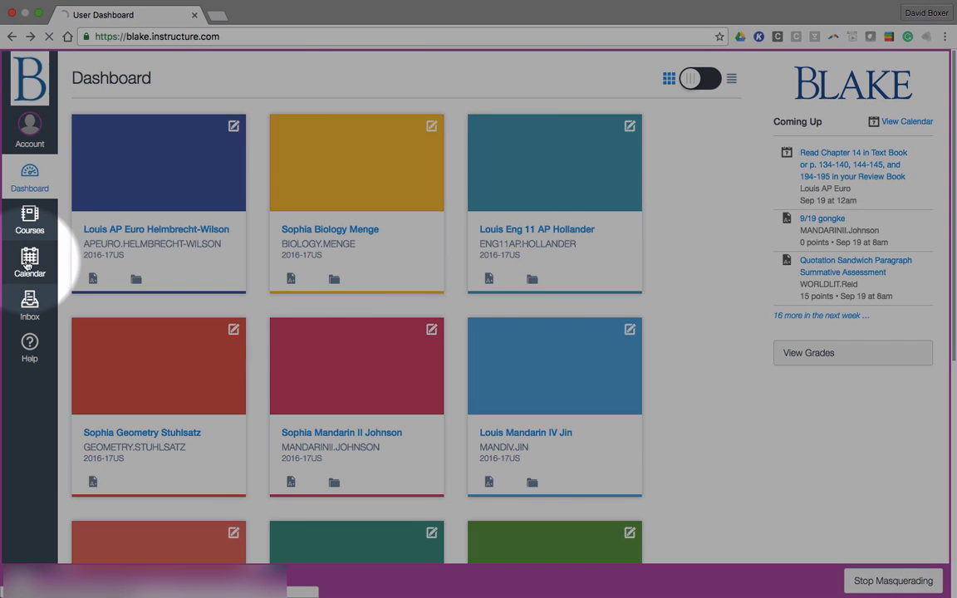
Show the calendar in Agenda view starting Sep 17, 2016.
left_click(28, 262)
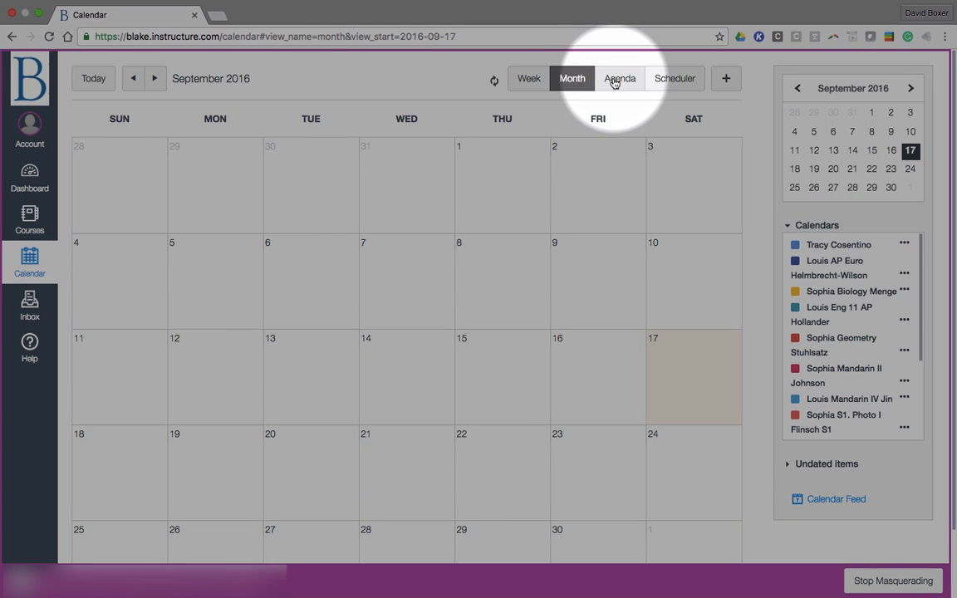
left_click(620, 78)
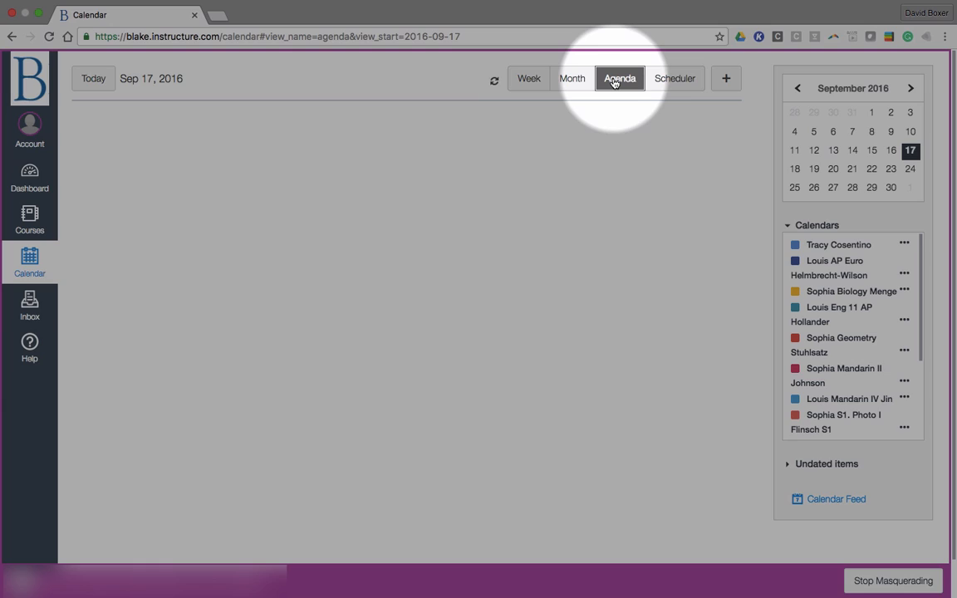
left_click(619, 78)
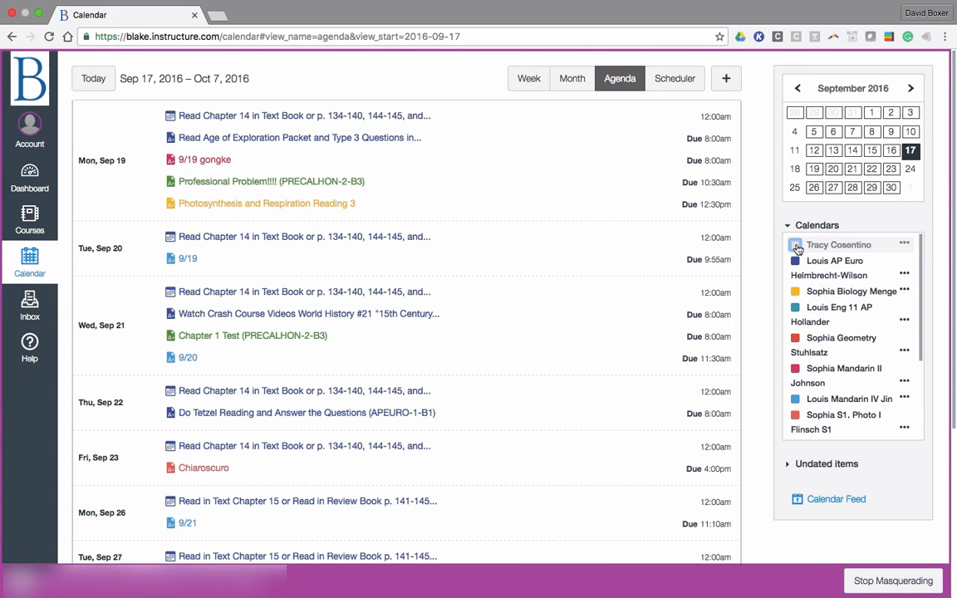
Uncheck the personal calendar in the Calendars sidebar and scroll down the calendar list.
left_click(795, 245)
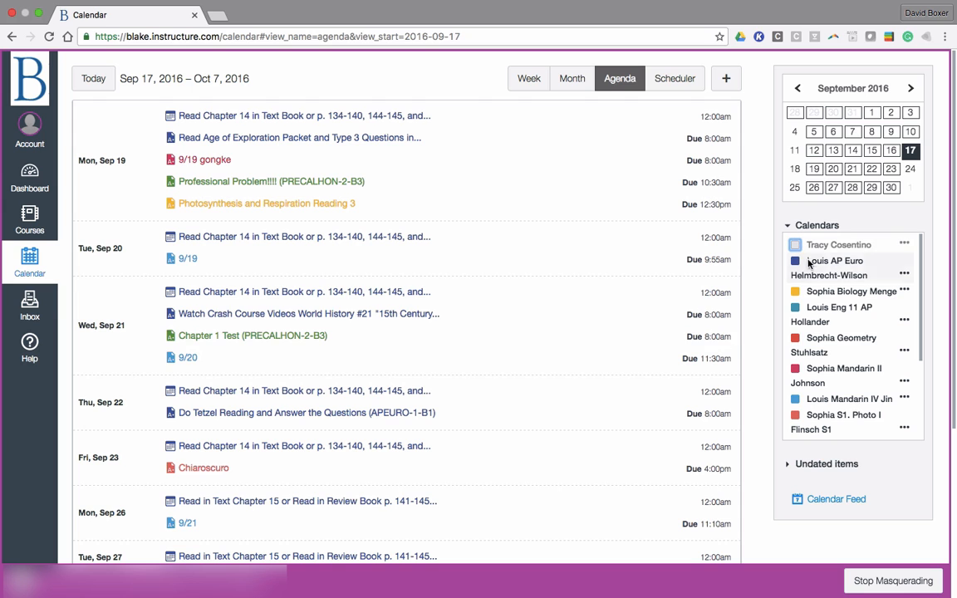
mouse_move(779, 275)
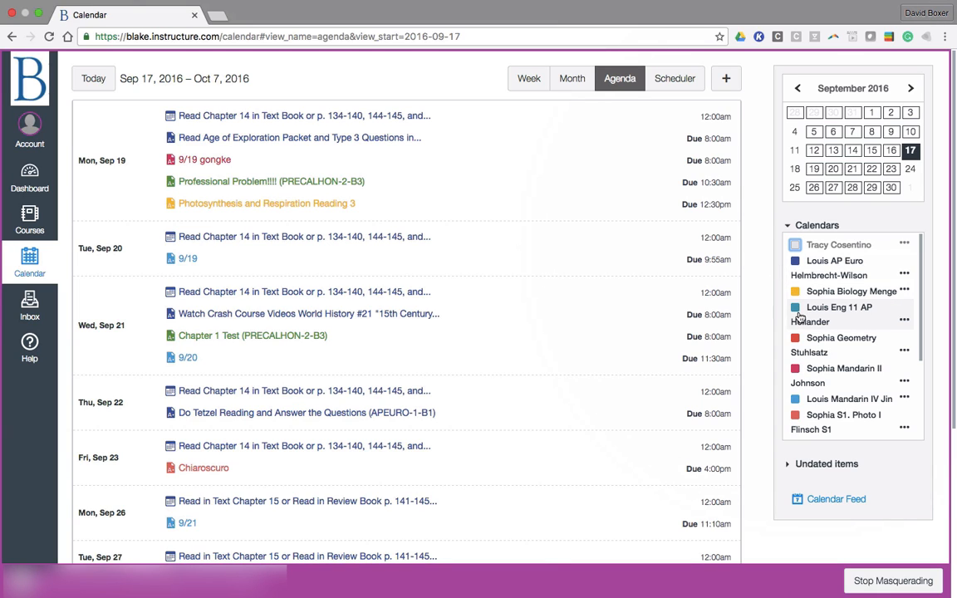
scroll("down", 3)
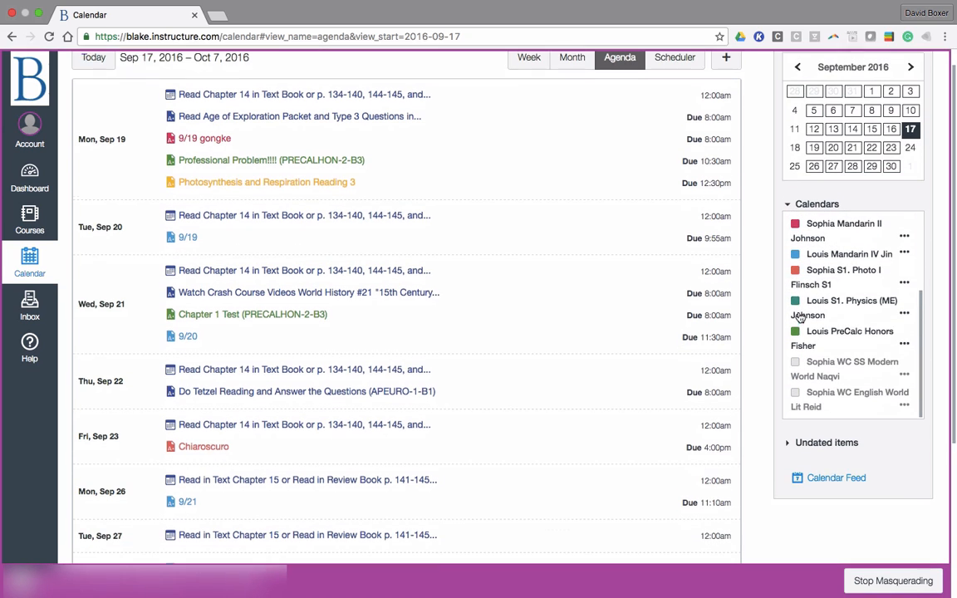
scroll("down", 3)
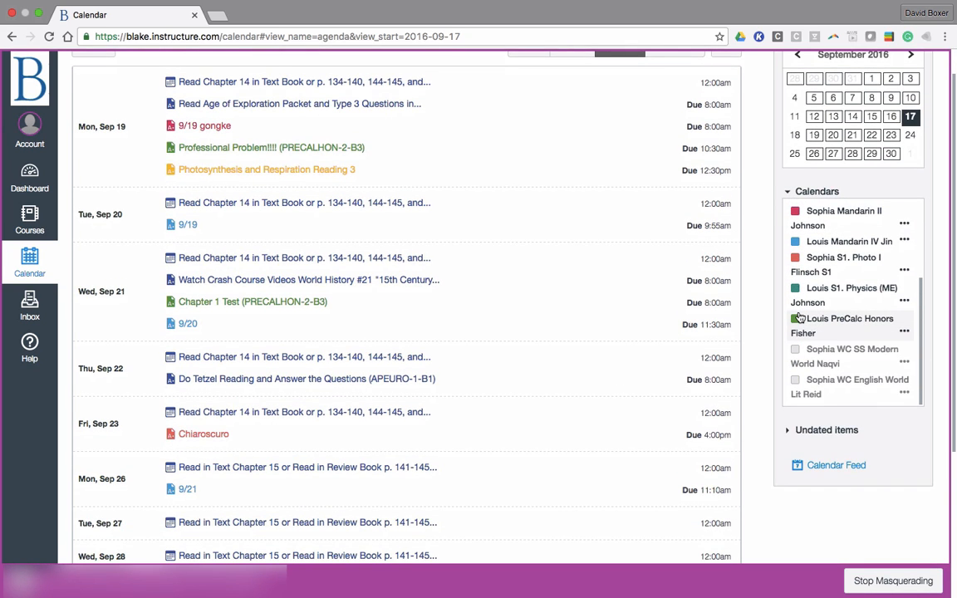
scroll("down", 3)
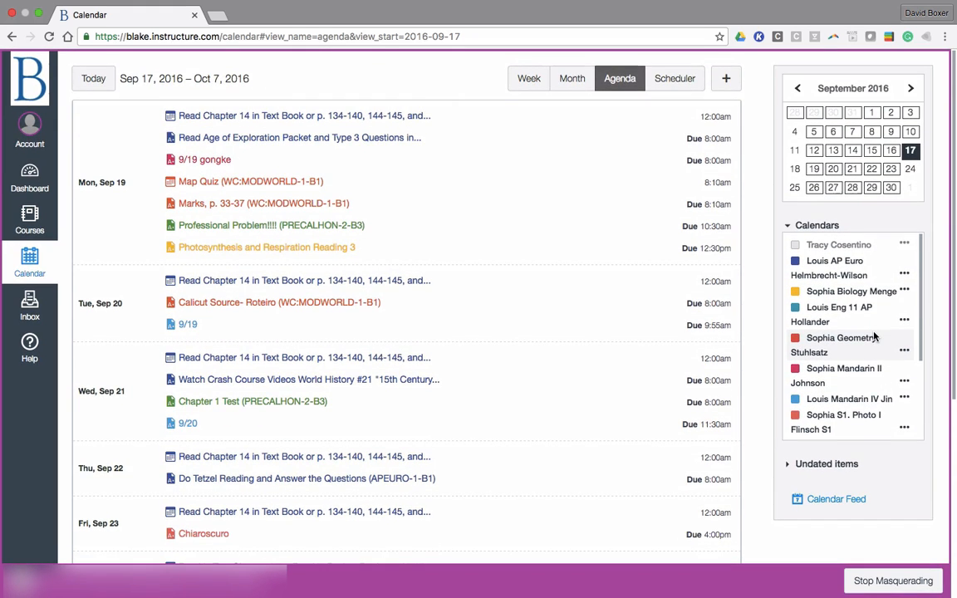
mouse_move(858, 325)
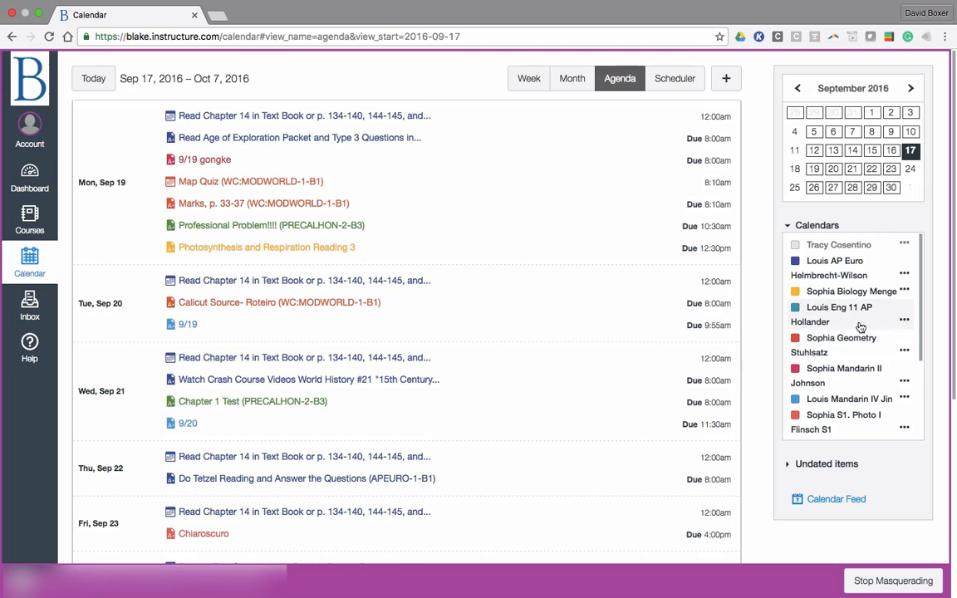